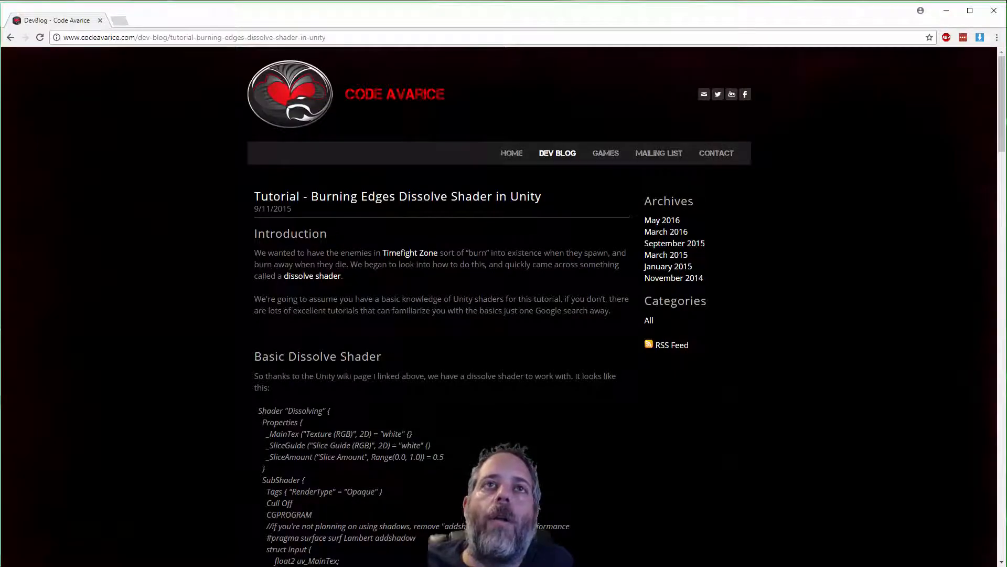
{"action": "mouse_move", "coordinate": [368, 391]}
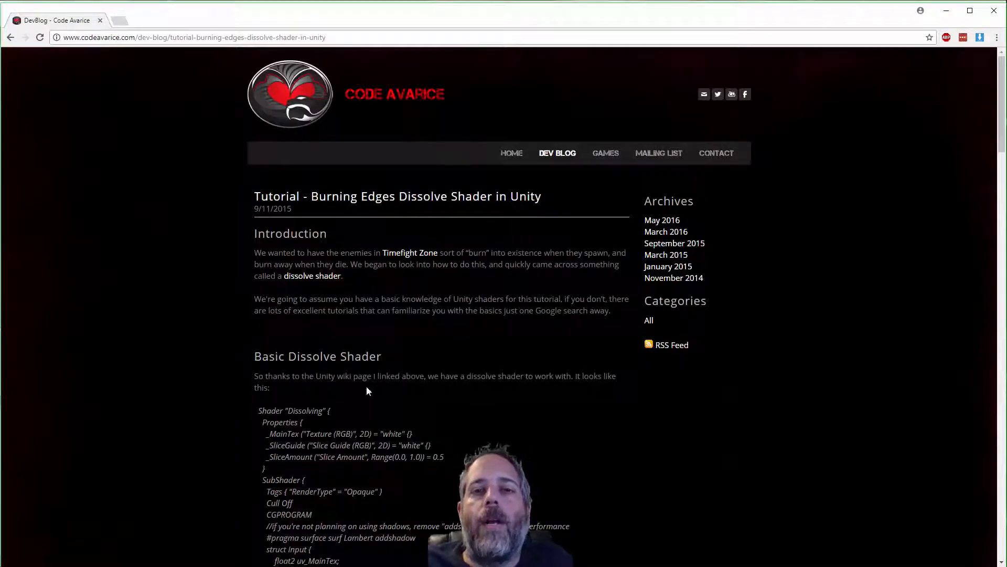
{"action": "mouse_move", "coordinate": [429, 423]}
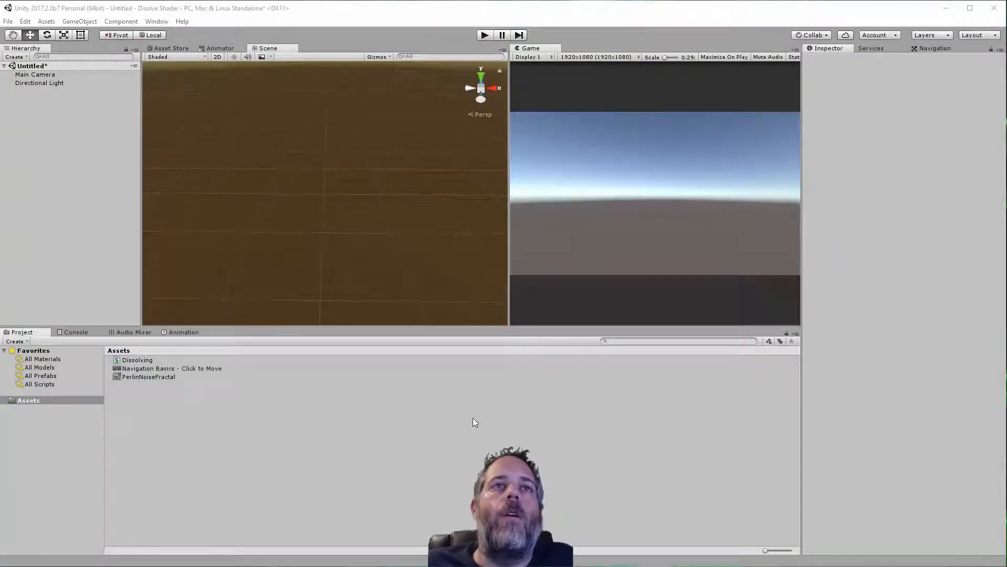
Step: Add an empty VideoPlayer object with a Video Player component rendering to a Render Texture
{"action": "left_click", "coordinate": [171, 368]}
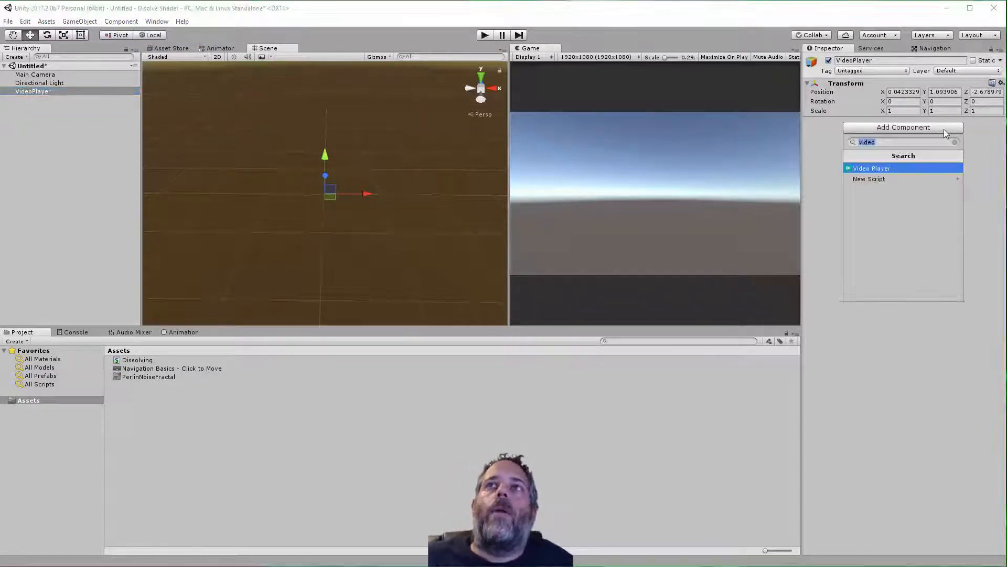
{"action": "left_click", "coordinate": [871, 168]}
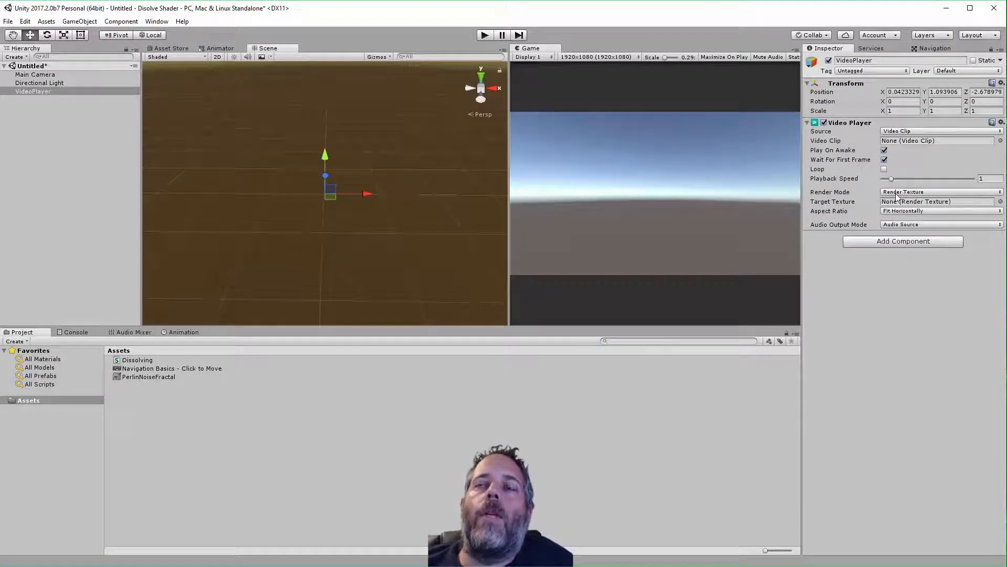
{"action": "left_click", "coordinate": [940, 191]}
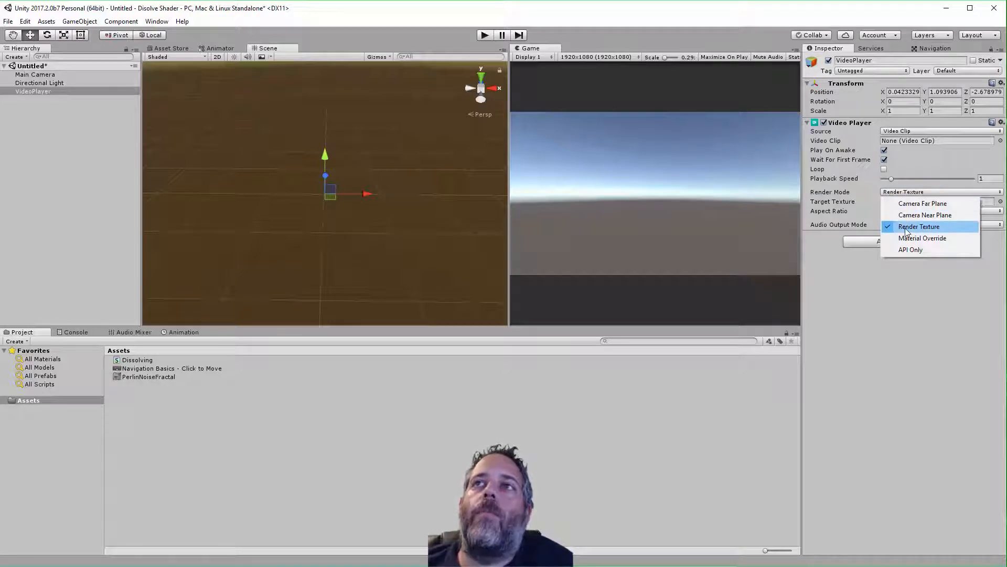
{"action": "left_click", "coordinate": [919, 227]}
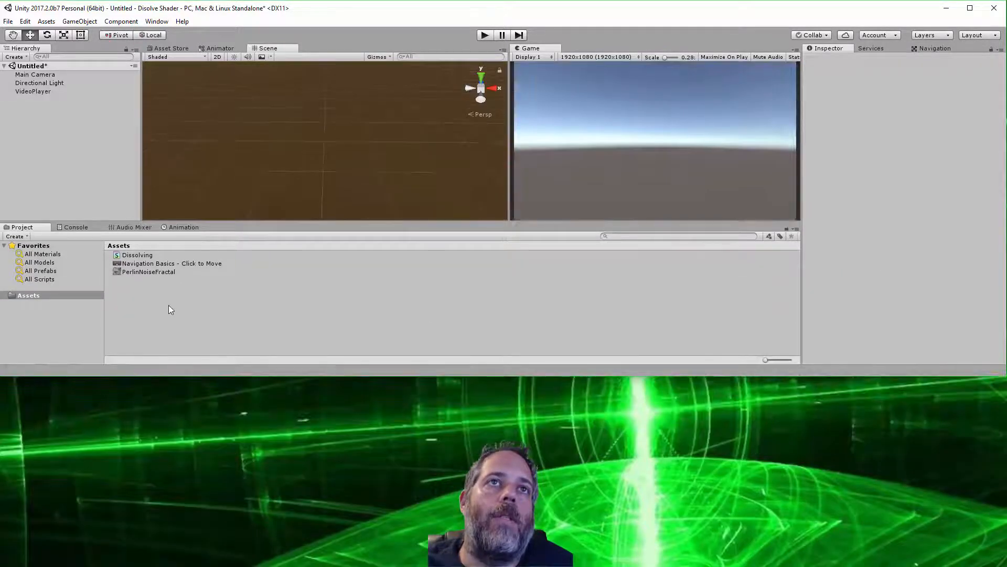
Step: Create a new render texture asset named Dissolve
{"action": "right_click", "coordinate": [170, 308]}
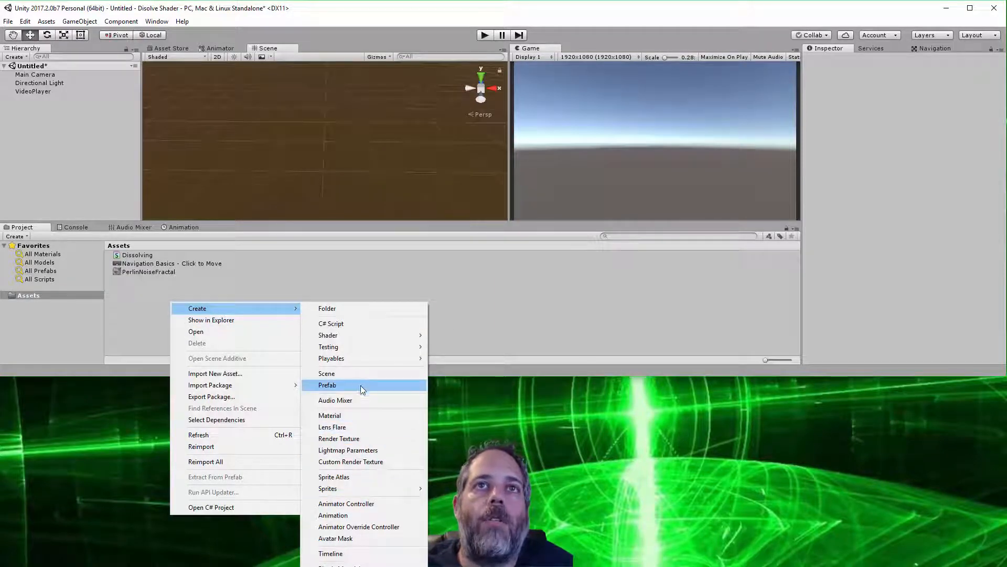
{"action": "mouse_move", "coordinate": [338, 439]}
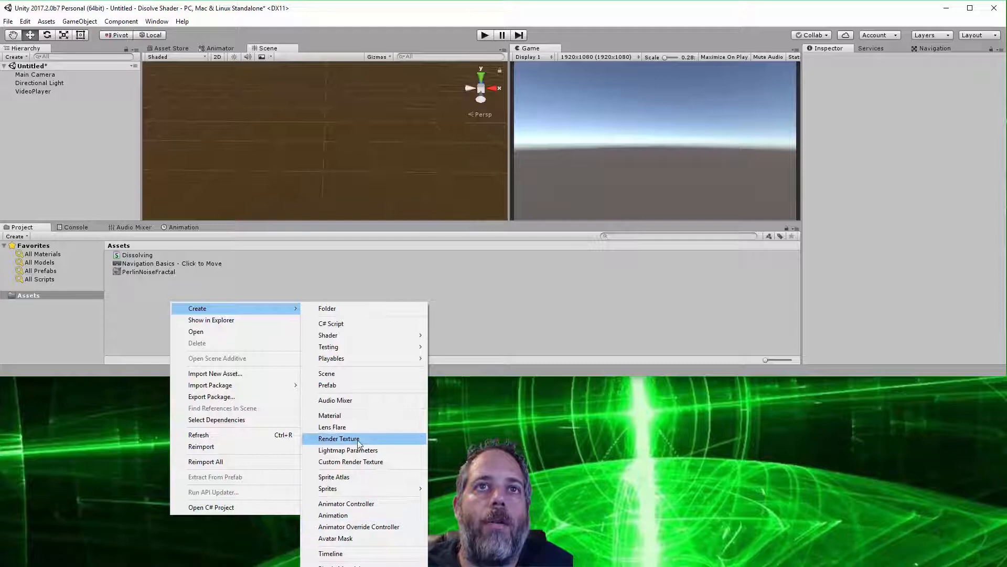
{"action": "left_click", "coordinate": [339, 438]}
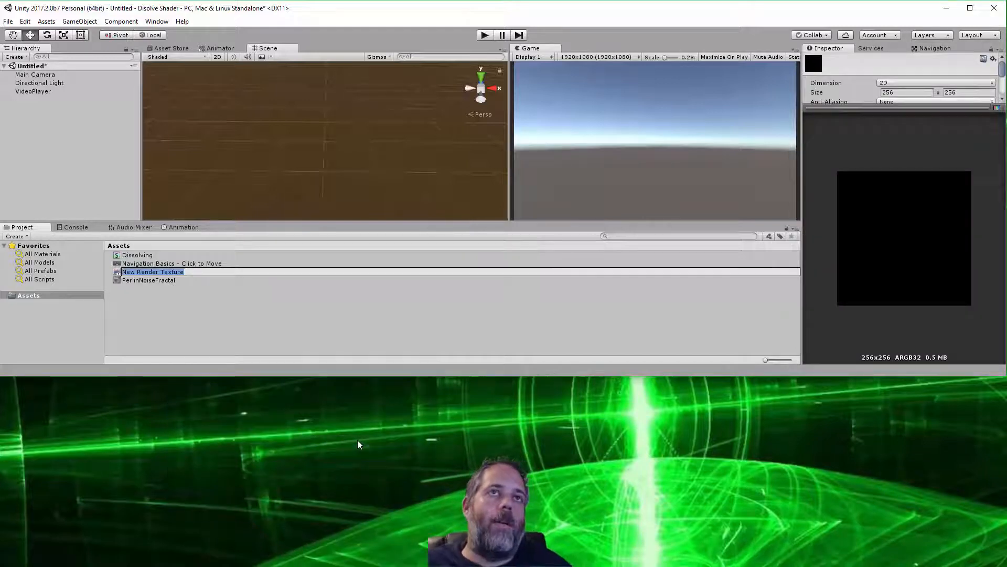
{"action": "type", "text": "Dissolve"}
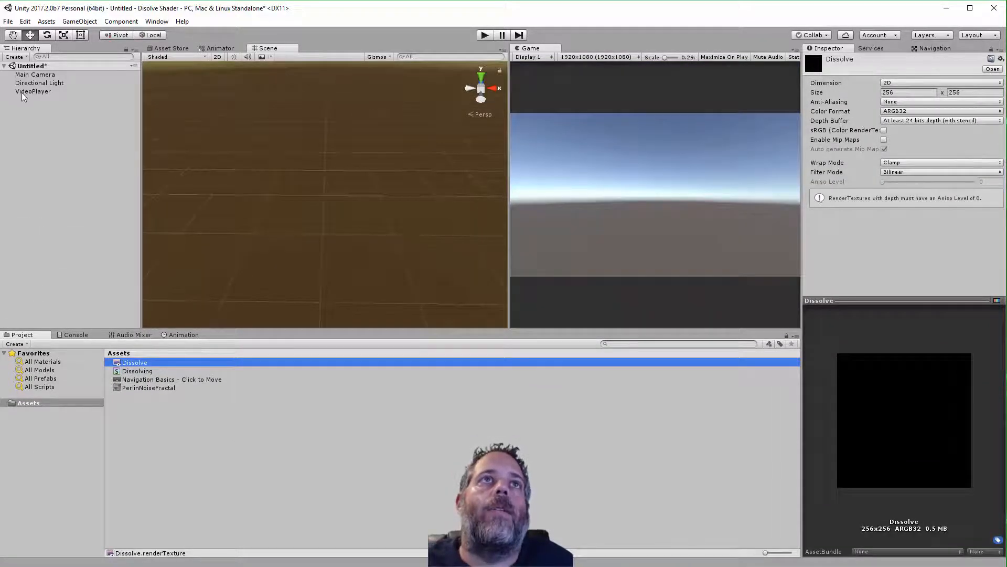
Step: Make Dissolve the VideoPlayer's target texture with the Navigation Basics clip, sized 1920×1080
{"action": "left_click", "coordinate": [32, 90]}
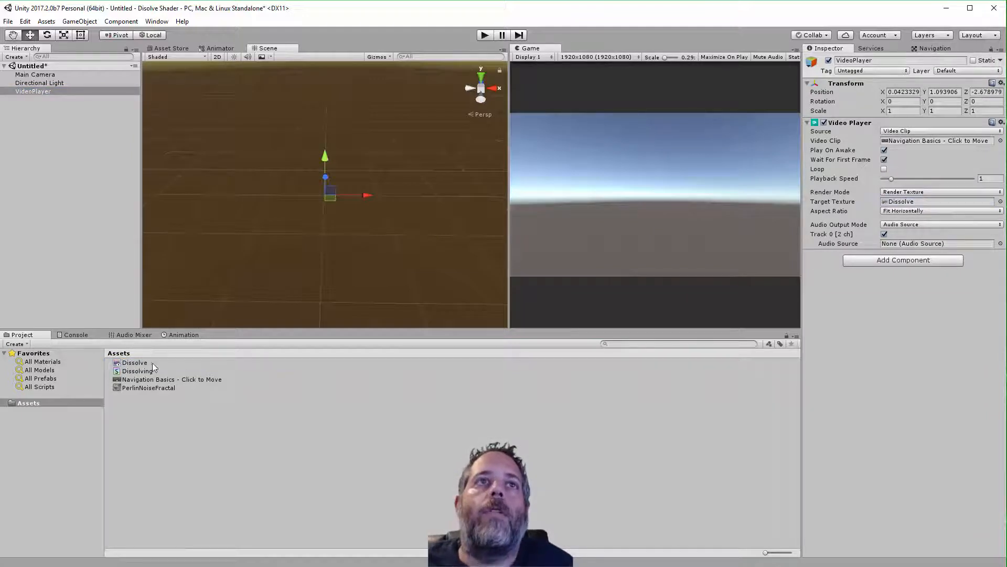
{"action": "left_click", "coordinate": [134, 362]}
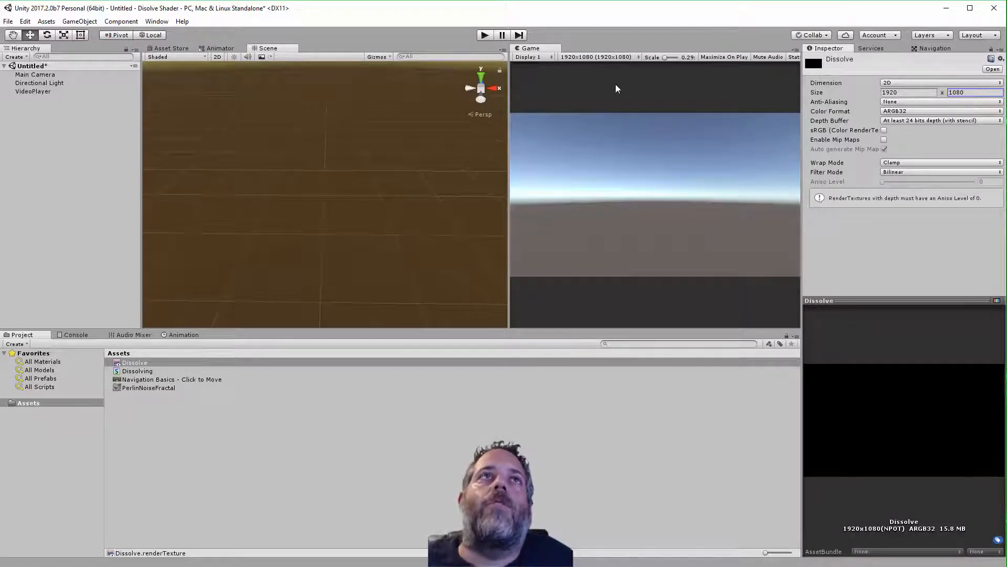
{"action": "left_click", "coordinate": [154, 405]}
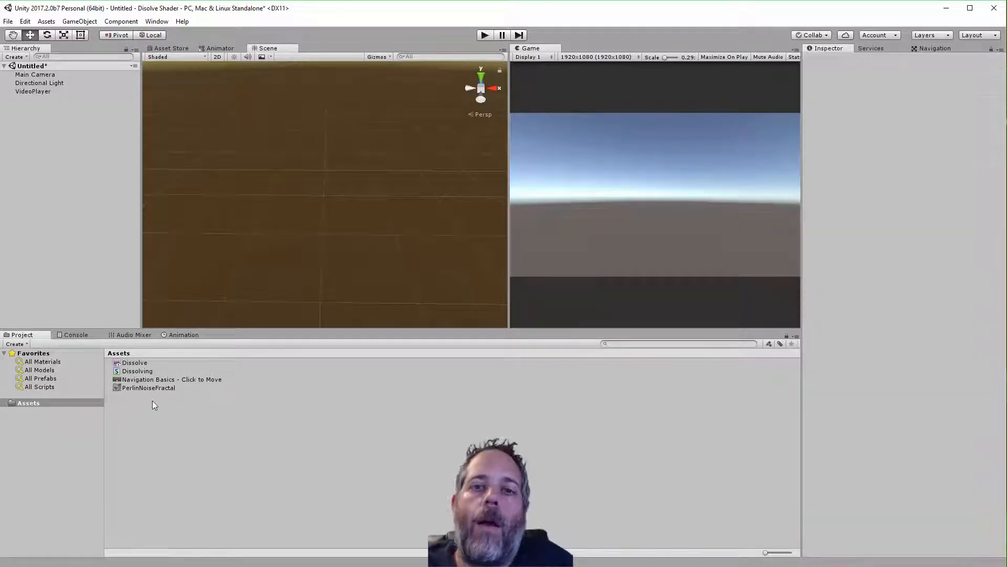
Step: Create a new Standard material asset named Dissolve
{"action": "right_click", "coordinate": [155, 405]}
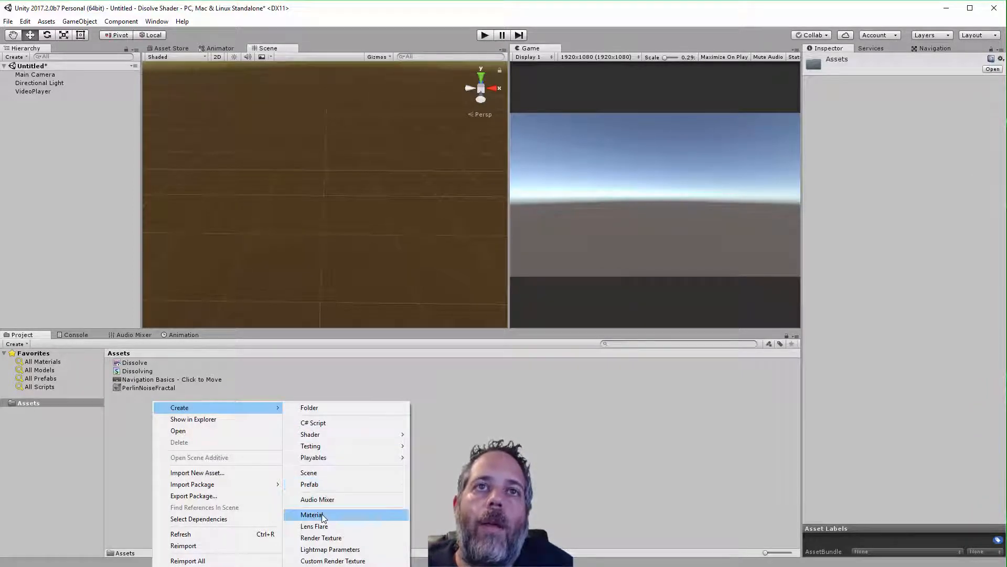
{"action": "left_click", "coordinate": [312, 514]}
{"action": "type", "text": "Dissolve"}
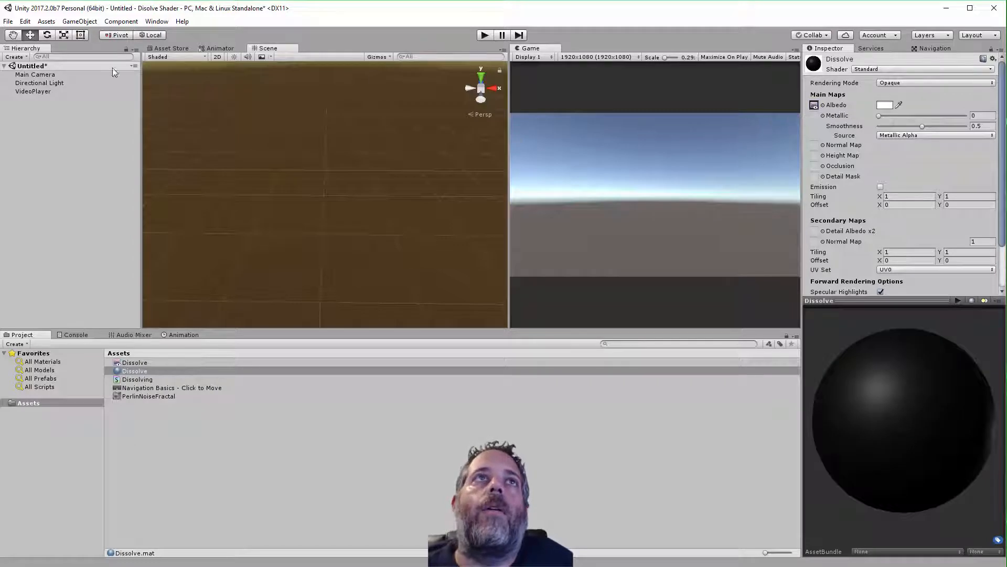
{"action": "left_click", "coordinate": [80, 21]}
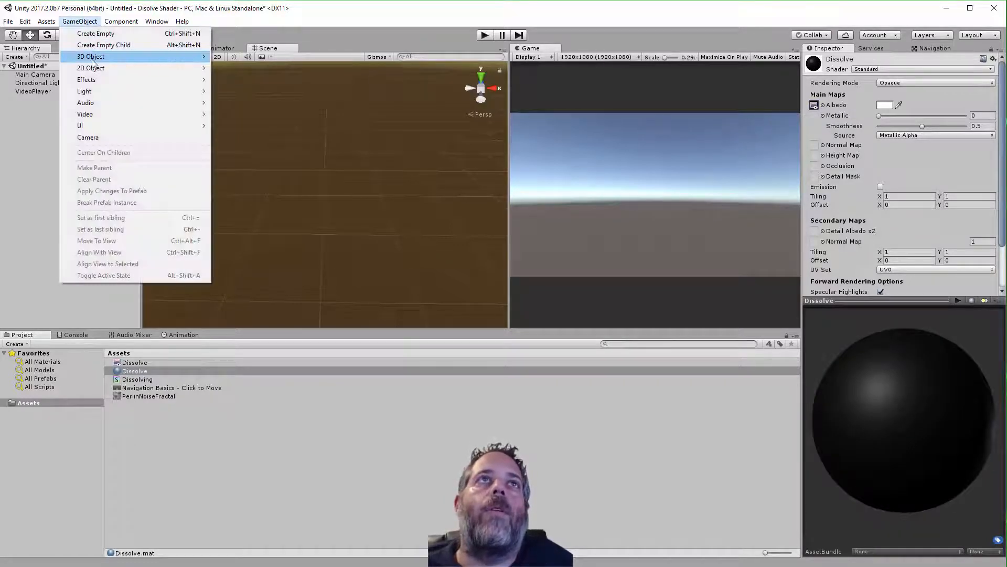
Step: Add a cube with the Dissolve material and test-run the scene to see the video on it
{"action": "left_click", "coordinate": [90, 57]}
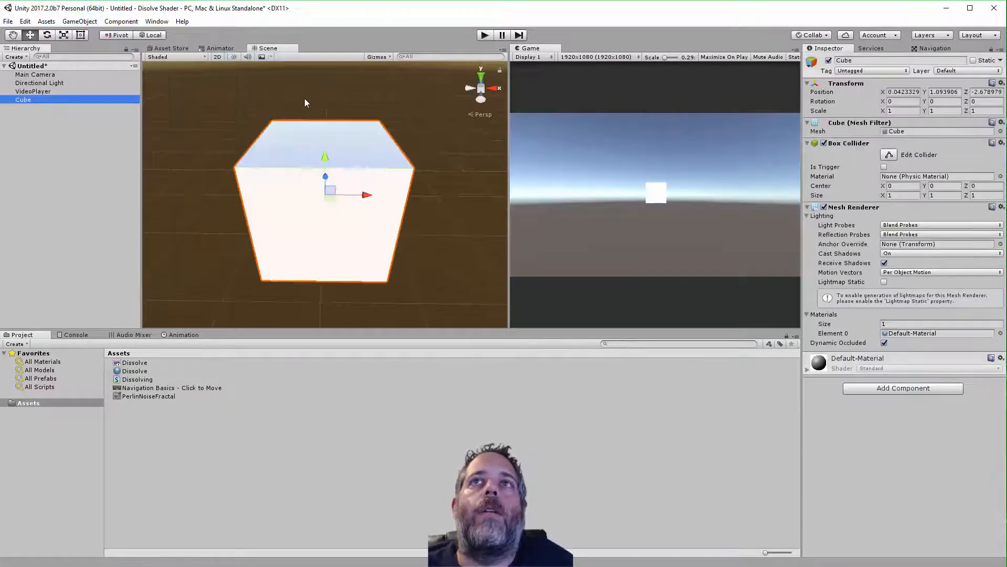
{"action": "left_click", "coordinate": [135, 371]}
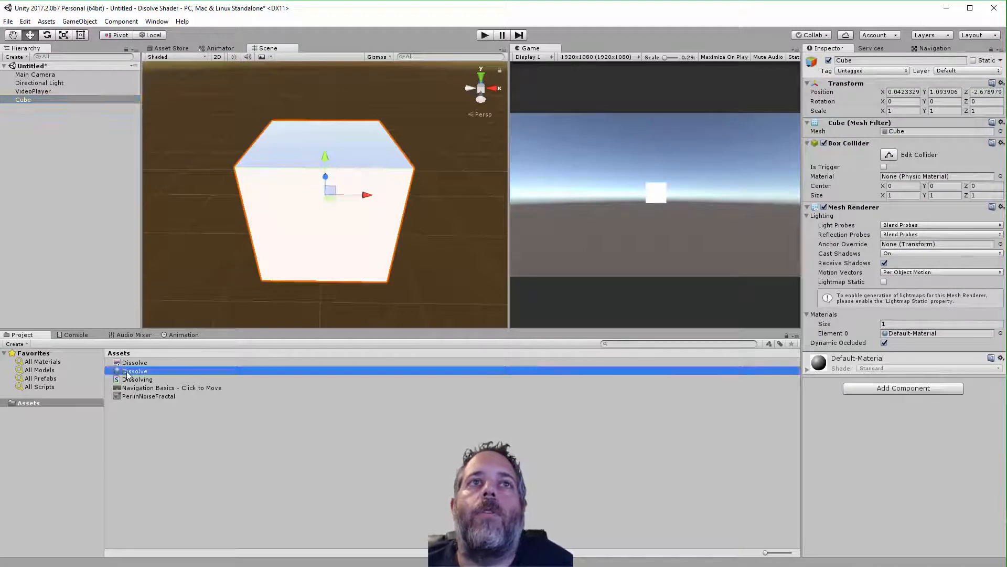
{"action": "left_click", "coordinate": [135, 370]}
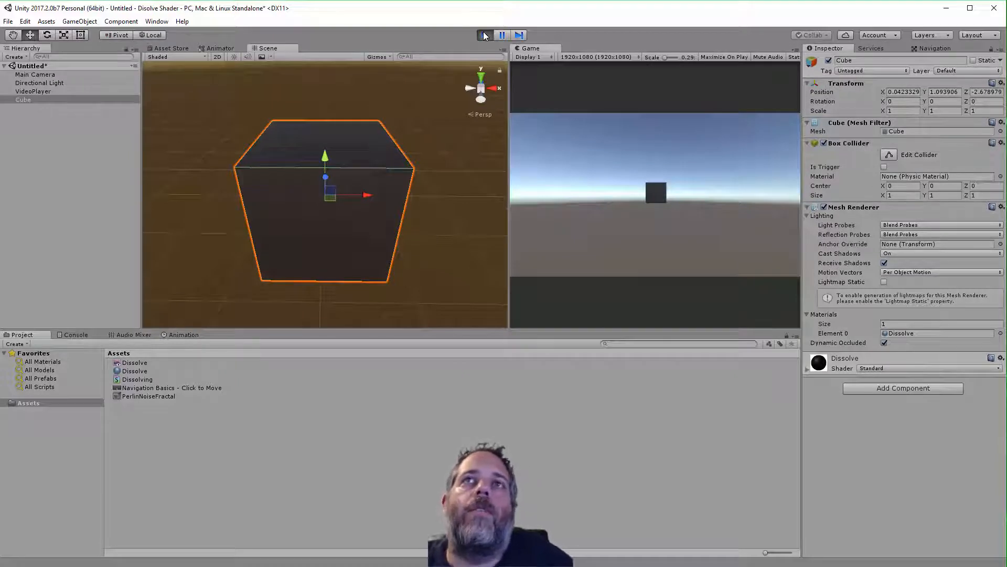
{"action": "left_click", "coordinate": [484, 35]}
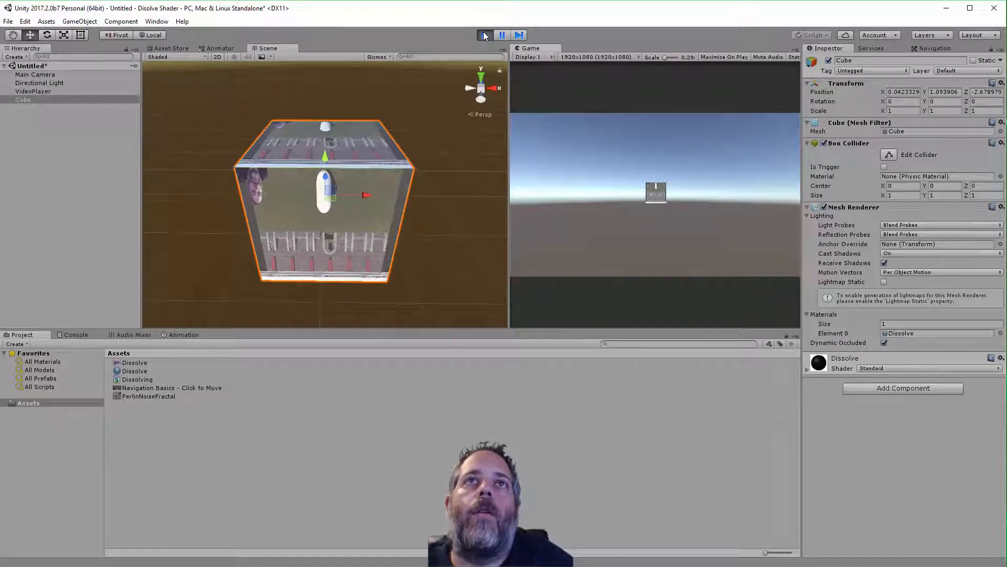
{"action": "left_click", "coordinate": [483, 35]}
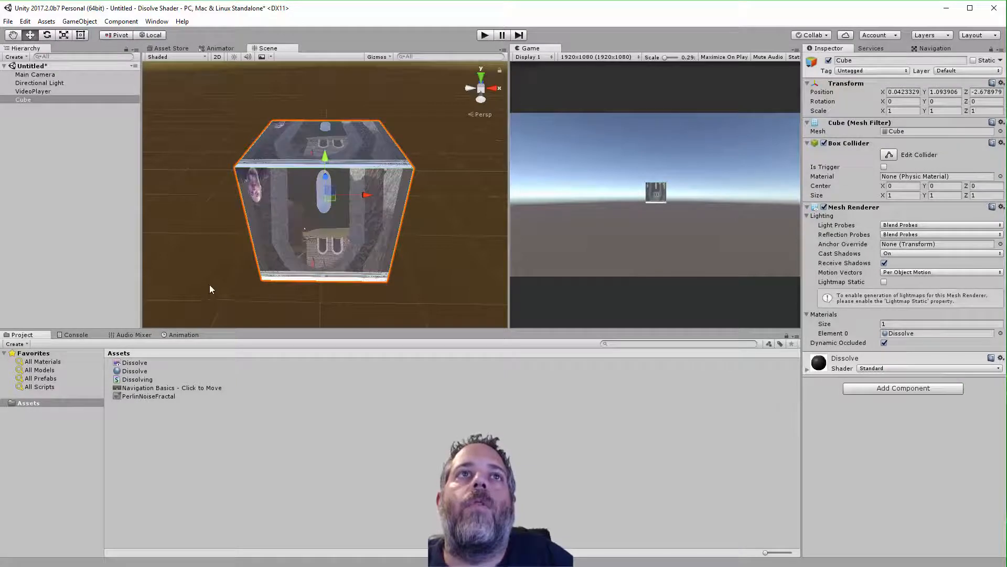
Step: Switch the Dissolve material to the Dissolving shader
{"action": "left_click", "coordinate": [136, 371]}
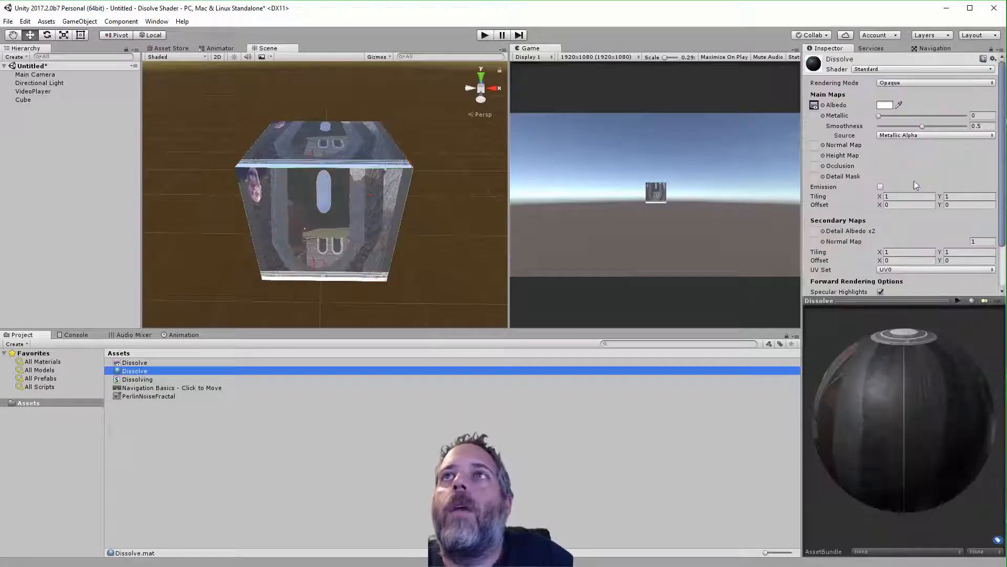
{"action": "left_click", "coordinate": [925, 69]}
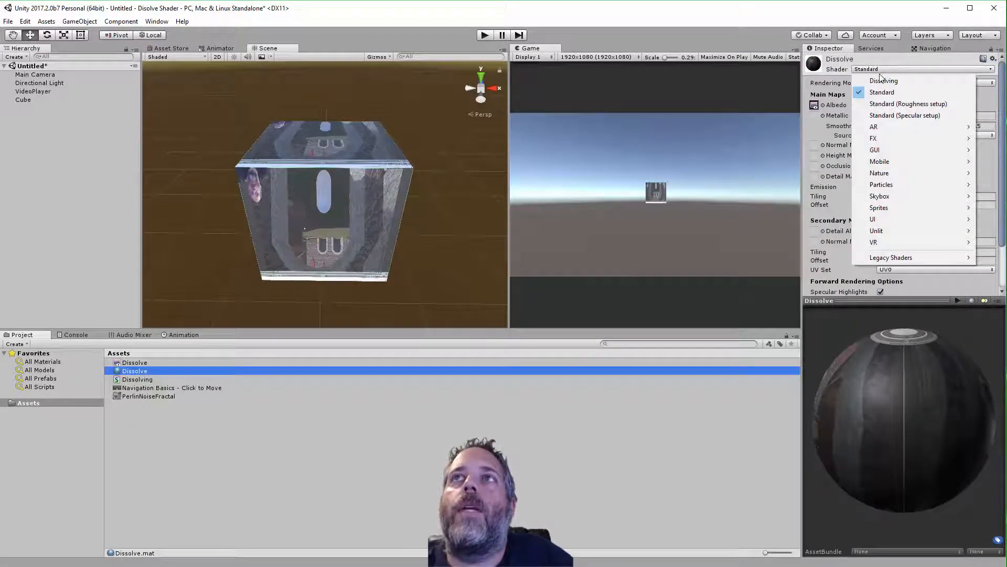
{"action": "mouse_move", "coordinate": [910, 81]}
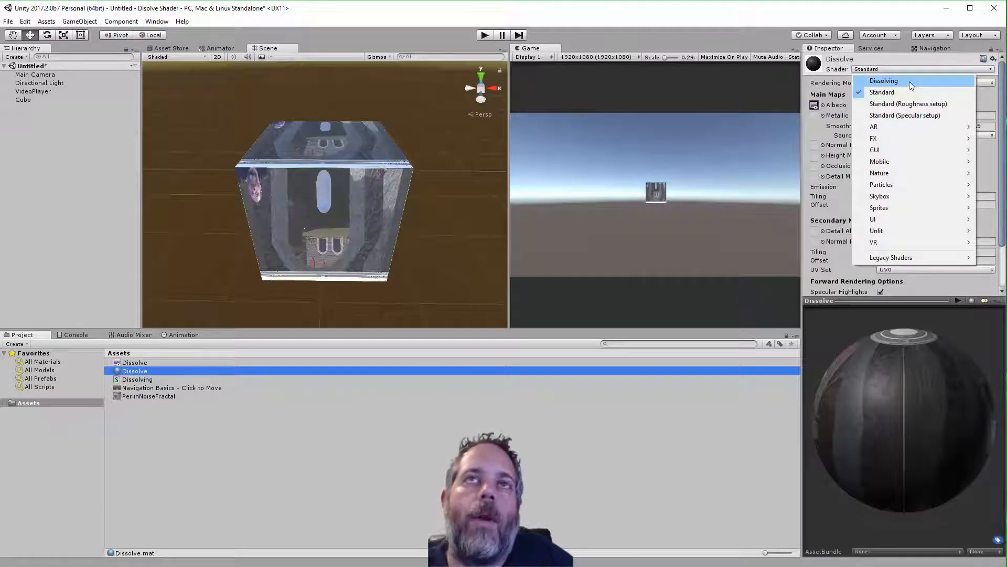
{"action": "left_click", "coordinate": [884, 81]}
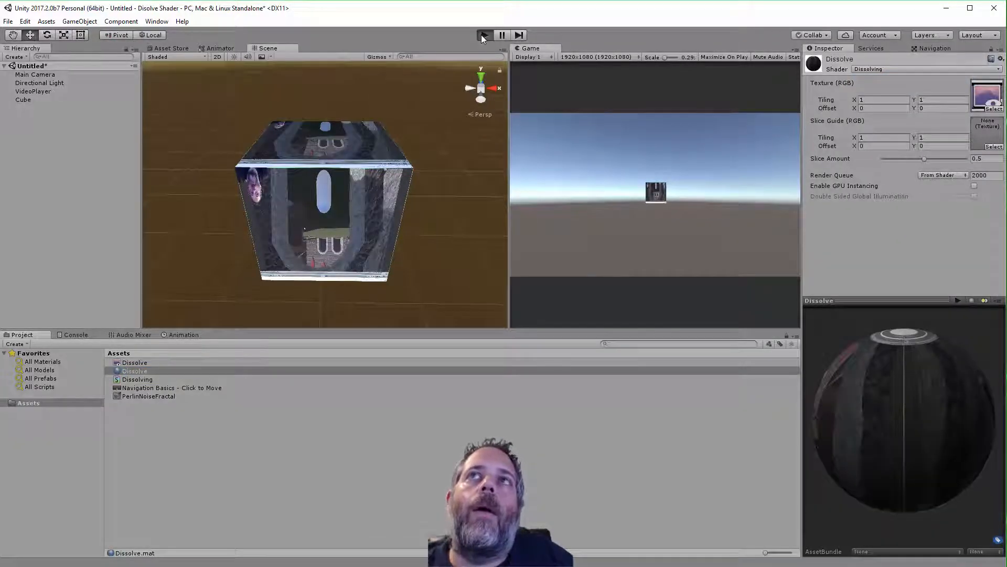
Step: Test-run the dissolve at slice amount 0.764, then show the PerlinNoiseFractal texture
{"action": "left_click", "coordinate": [483, 35]}
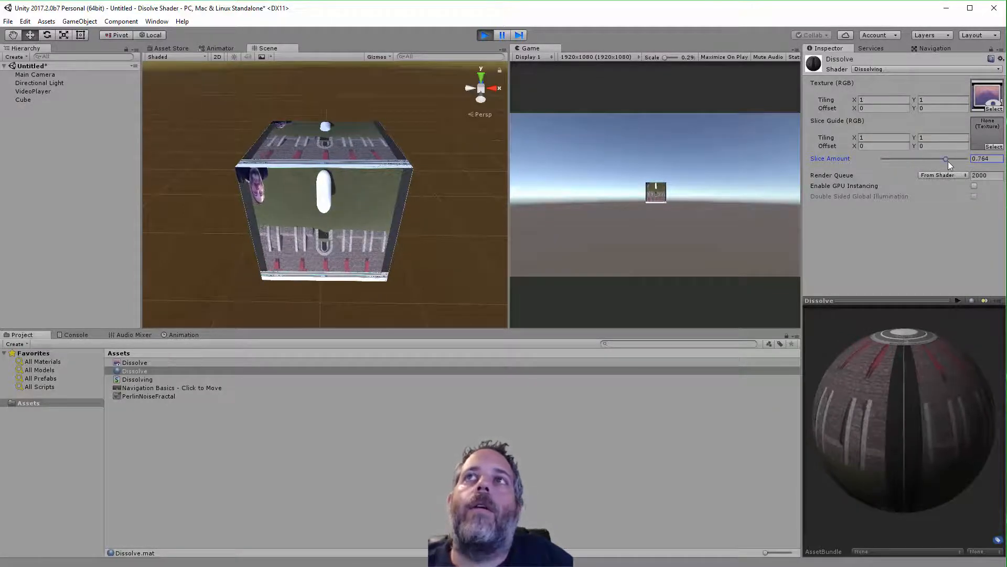
{"action": "left_click", "coordinate": [483, 35]}
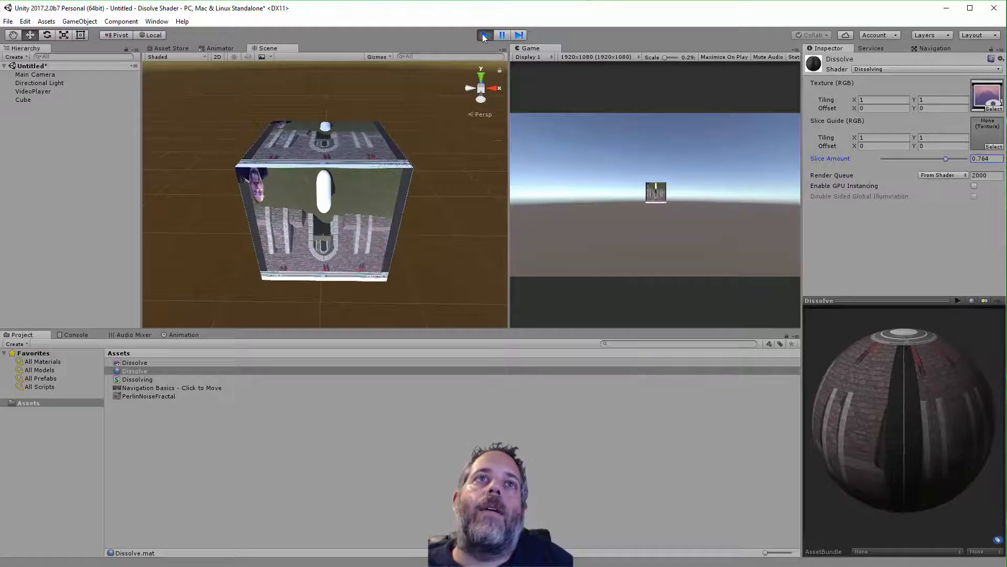
{"action": "left_click", "coordinate": [148, 395]}
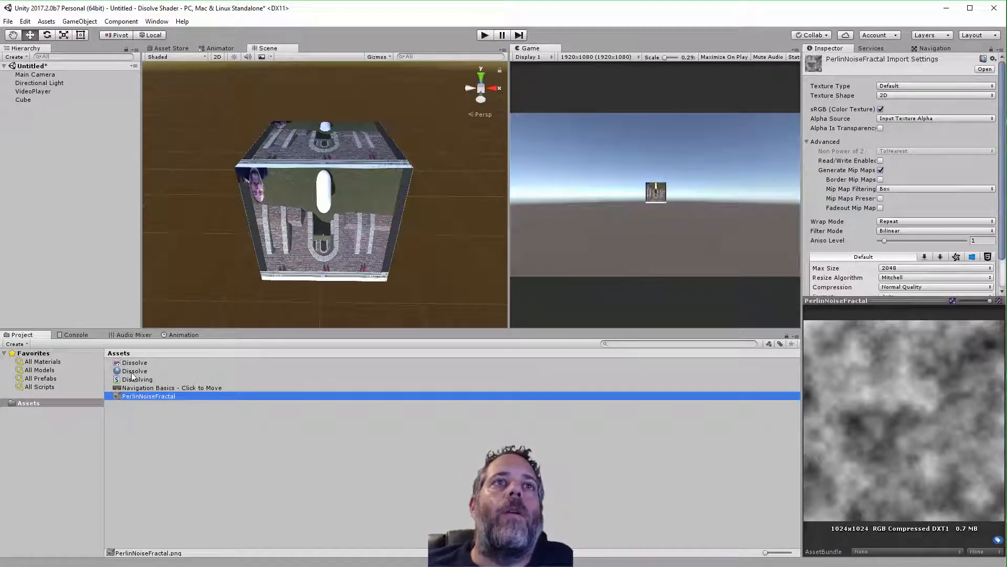
Step: Set PerlinNoiseFractal as the slice guide with slice amount 0.355 and inspect the cube's holes
{"action": "left_click", "coordinate": [134, 371]}
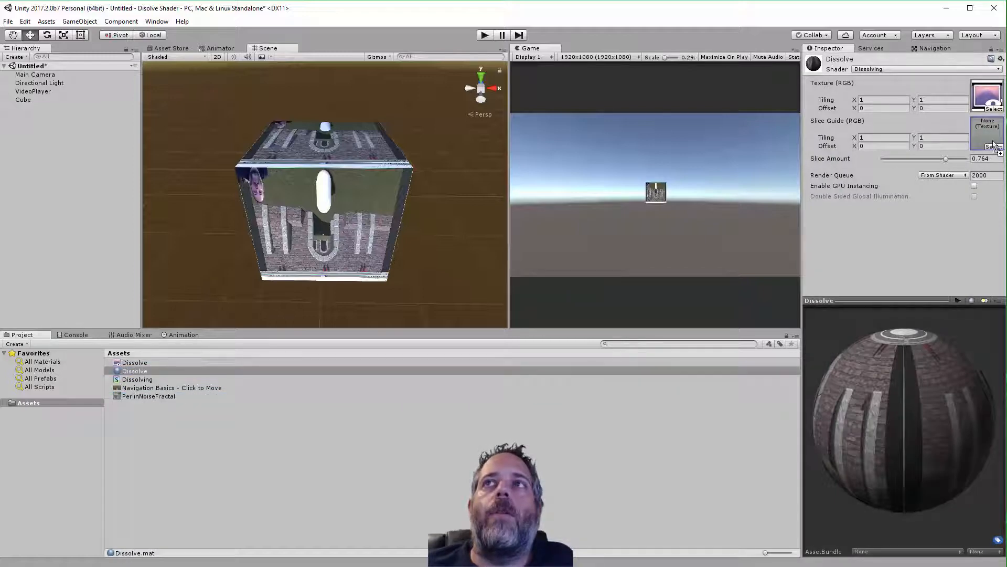
{"action": "left_click", "coordinate": [994, 147]}
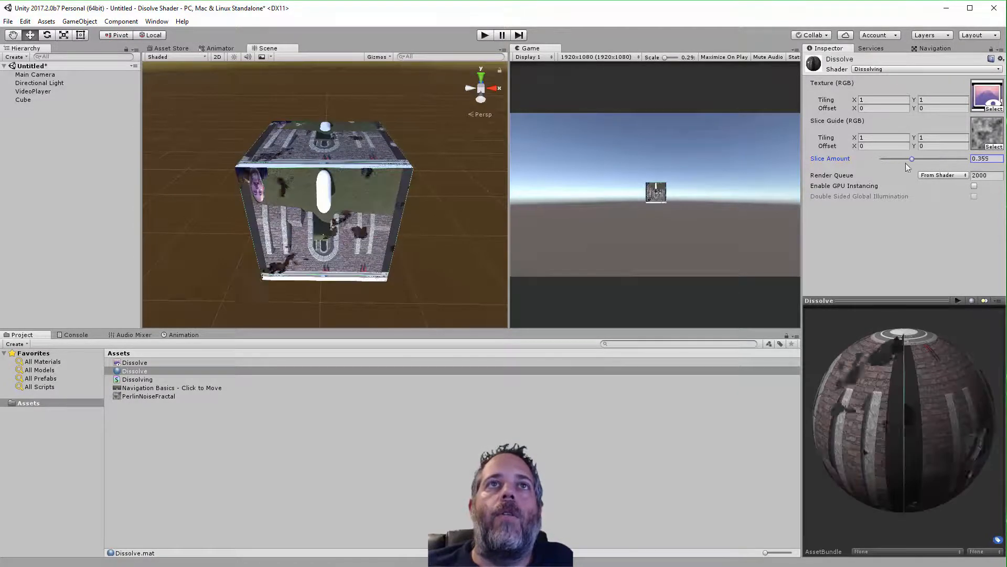
{"action": "left_click", "coordinate": [23, 99]}
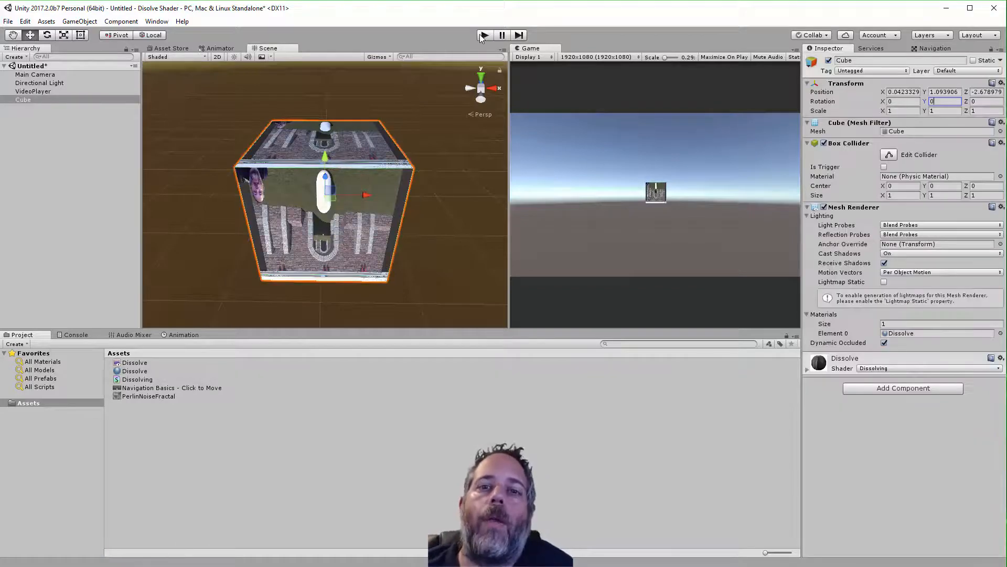